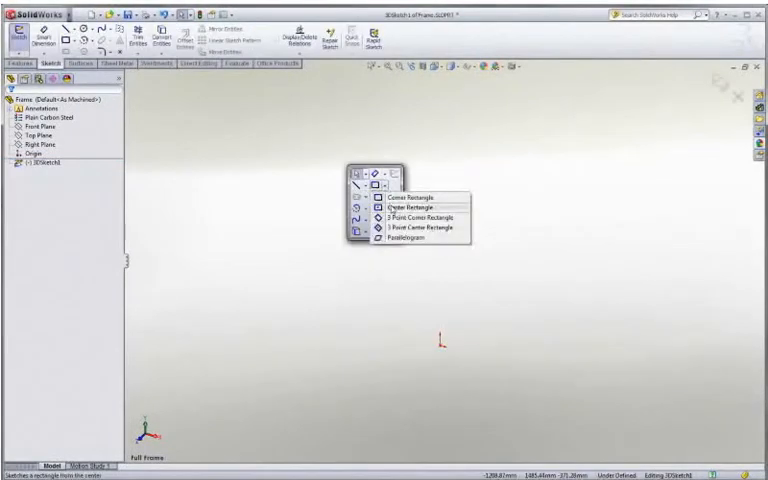
Step: Draw center rectangles for the frame base and top in the 3D sketch
left_click(397, 195)
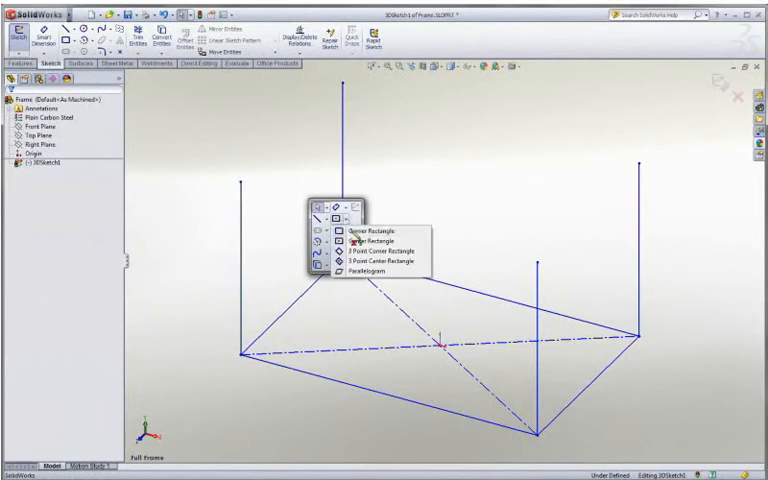
left_click(358, 233)
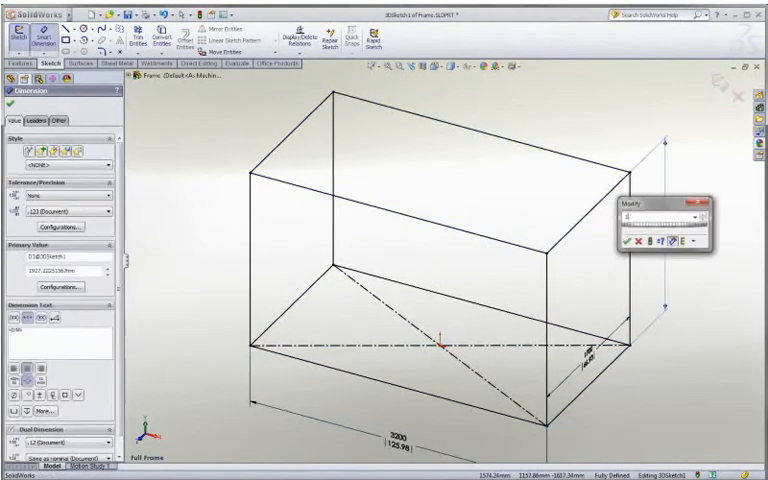
Step: Confirm the height dimension value, then preview a C-channel member along a frame line
left_click(630, 243)
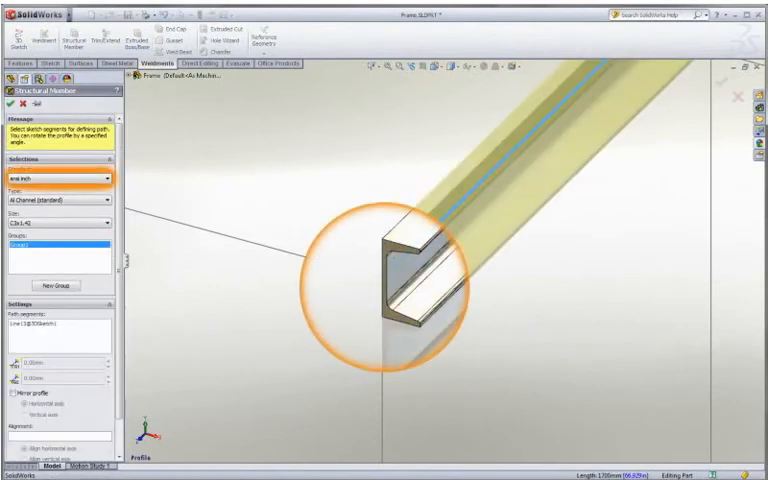
Step: Set the profile to square tube TS3x3x0.1875, grouping the top rectangle lines separately
left_click(58, 200)
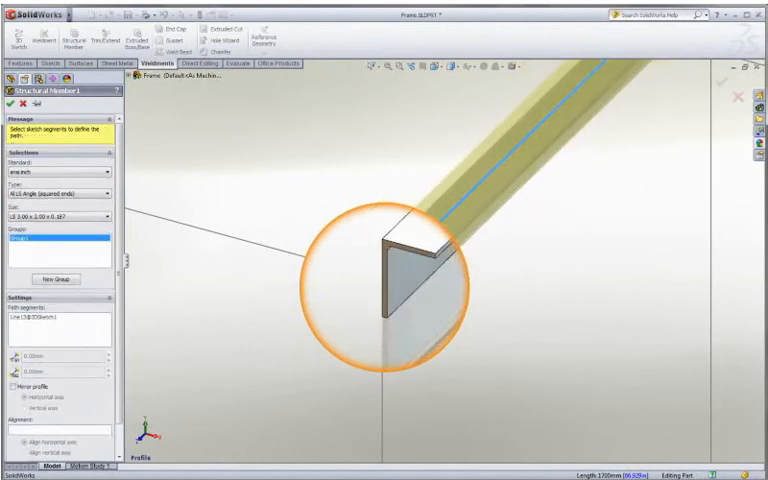
left_click(55, 198)
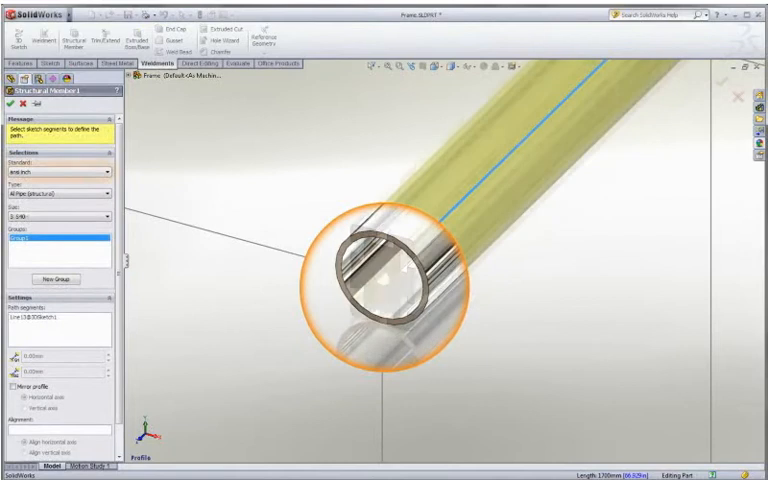
left_click(55, 172)
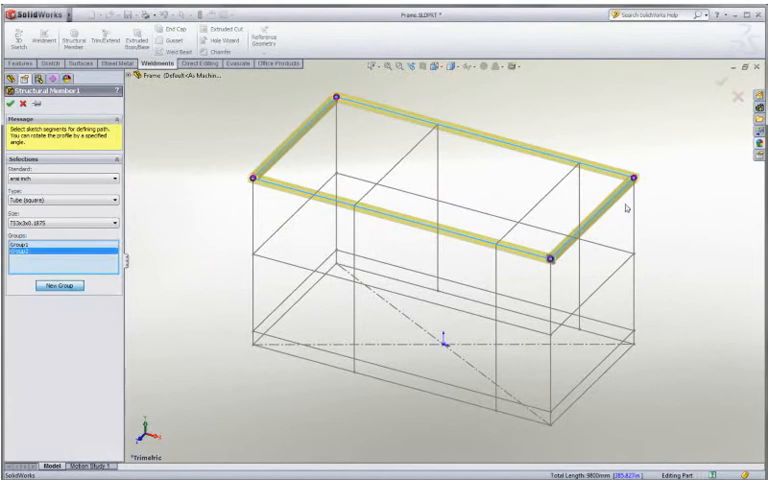
left_click(58, 285)
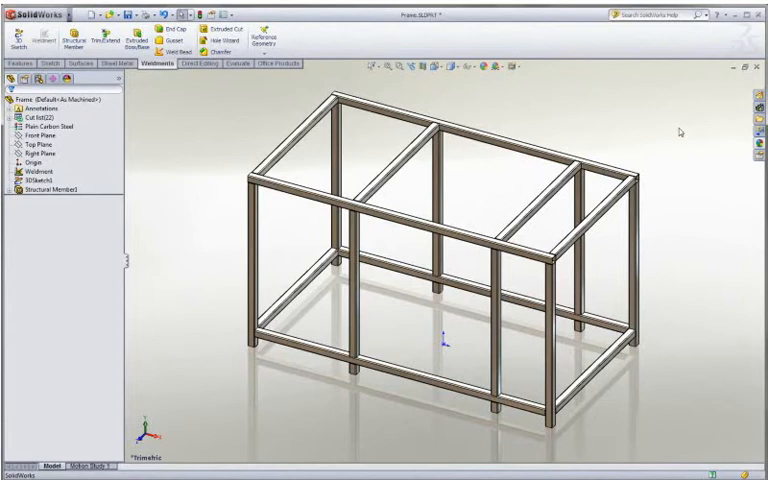
Step: Add a square-tube member along Line21–Line24 with corner treatment applied
left_click(61, 38)
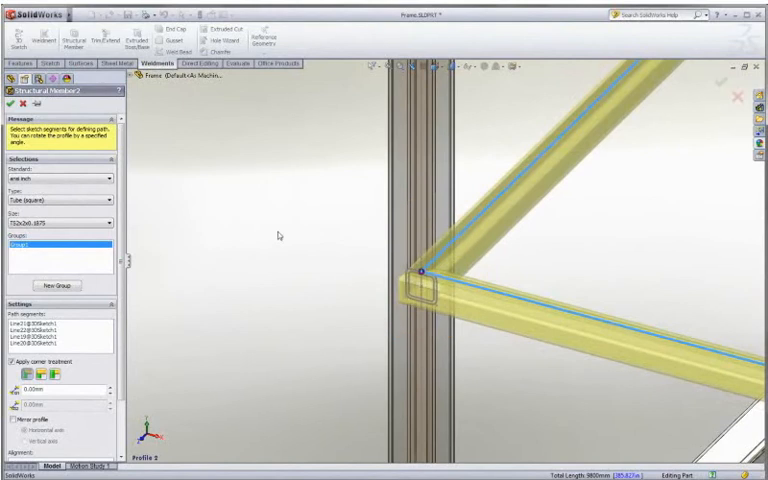
mouse_move(276, 232)
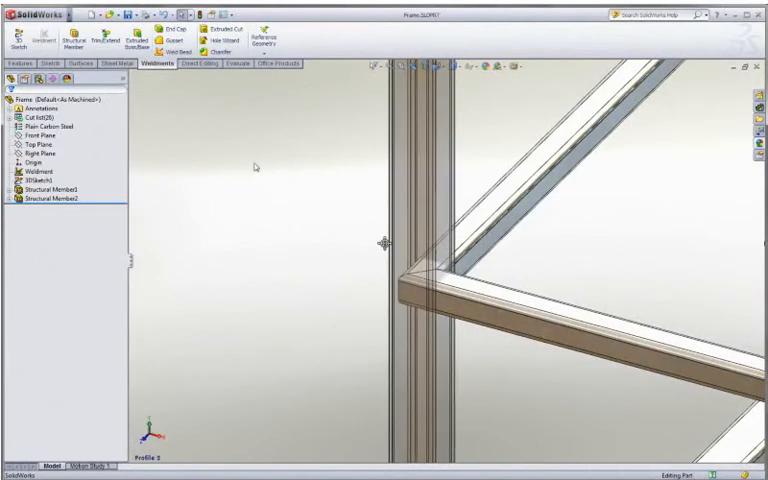
Step: Trim/Extend the overlapping members against boundary bodies, discarding leftover pieces
left_click(101, 40)
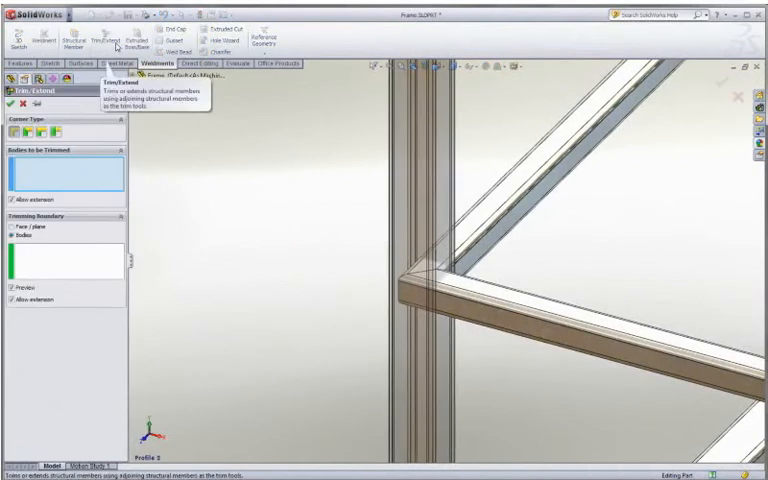
left_click(513, 313)
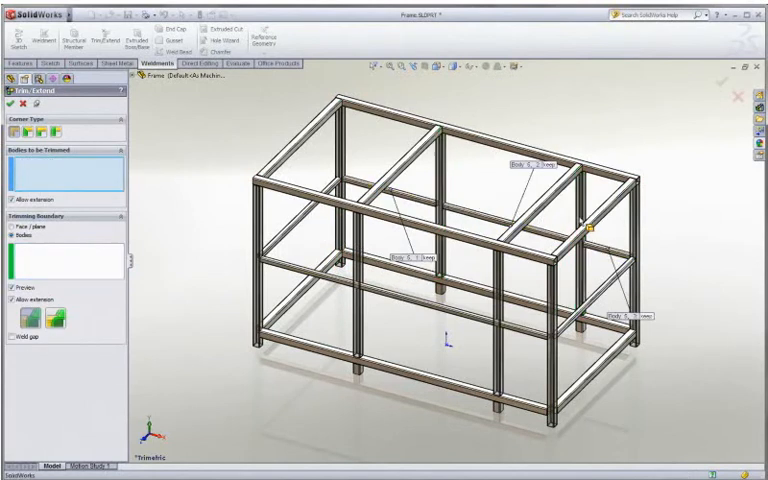
left_click(430, 310)
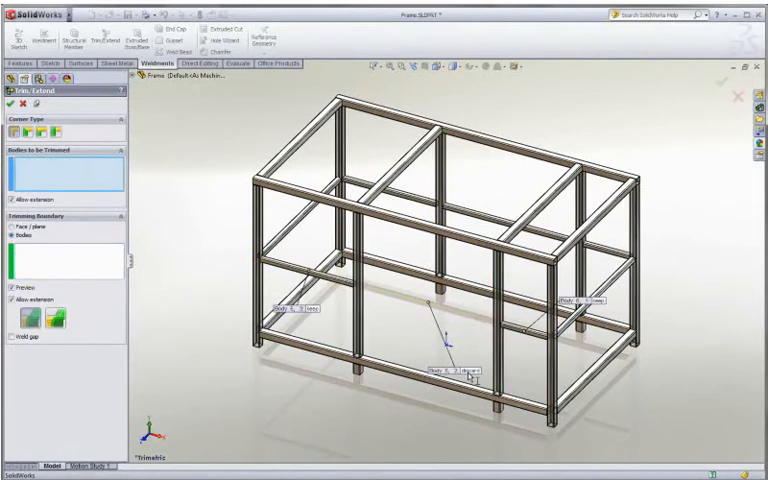
left_click(8, 105)
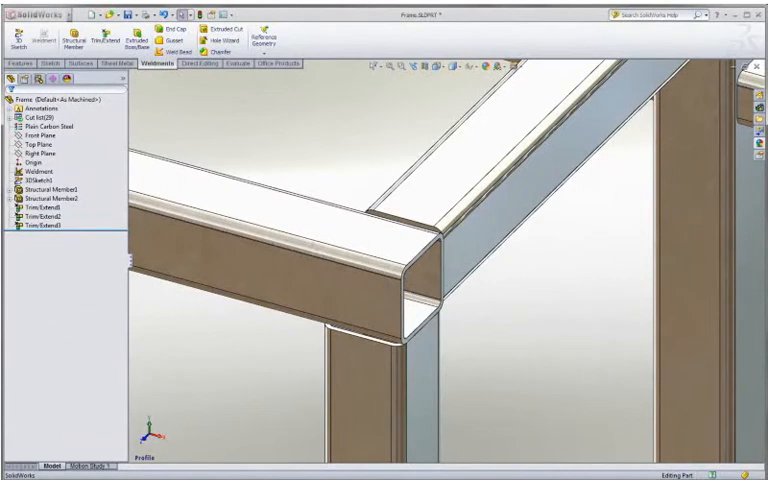
Step: Add 5 mm end caps with 5 mm chamfered corners to the open tube faces
left_click(179, 27)
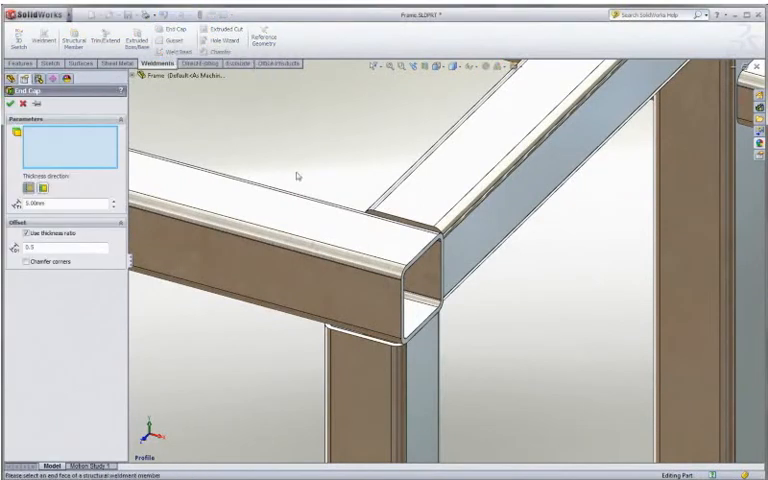
left_click(425, 300)
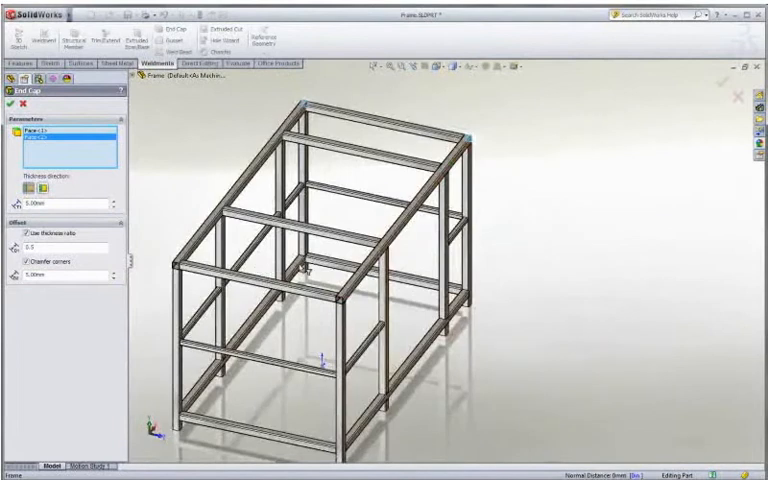
left_click(347, 308)
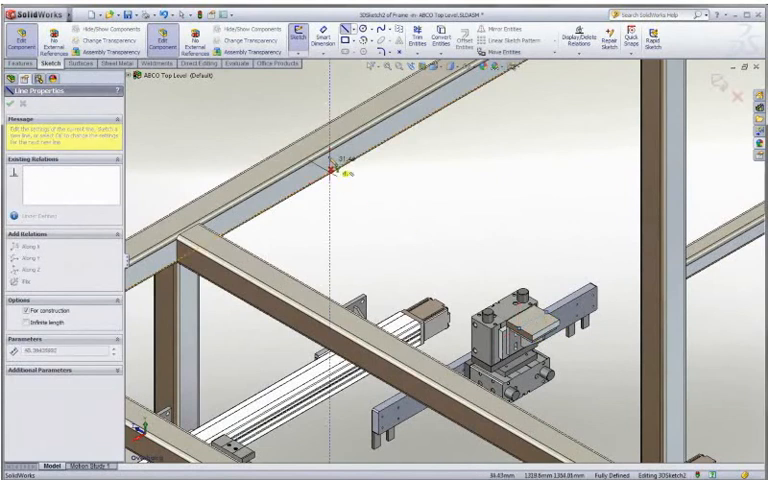
Step: Finish the chain of construction lines in the frame's 3D sketch
right_click(336, 167)
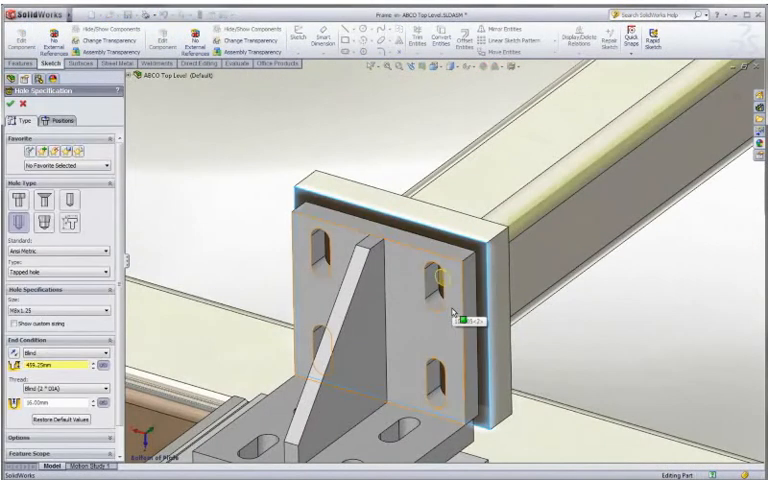
Step: Place M8x1.25 tapped hole centres at the mounting bracket slots
left_click(15, 203)
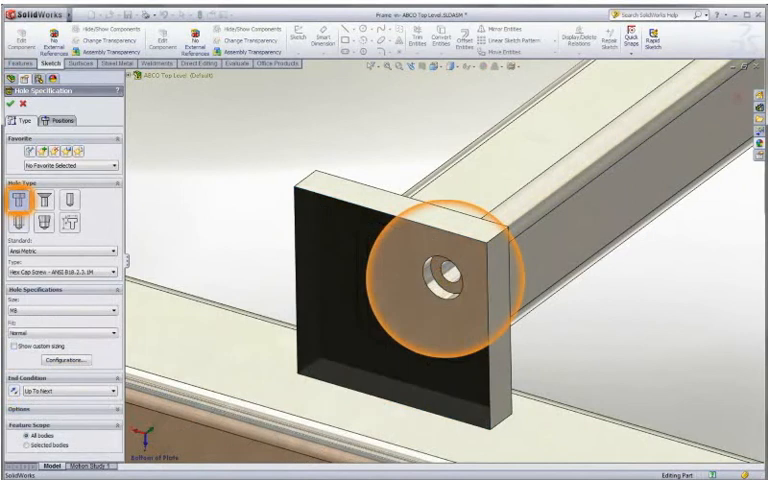
left_click(70, 212)
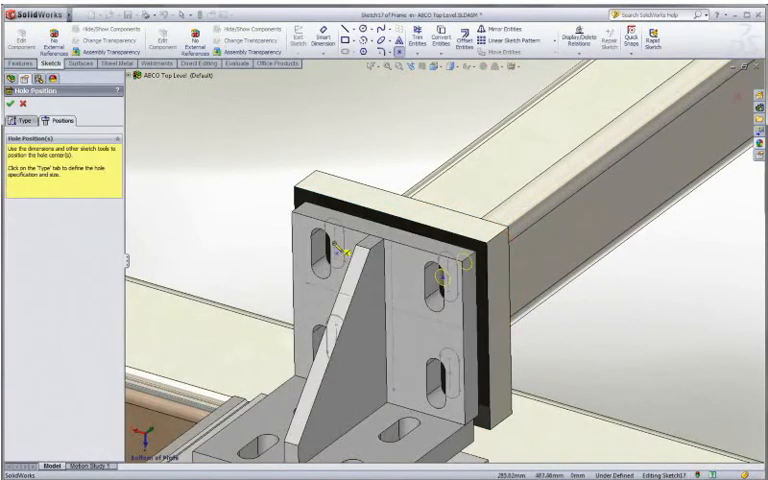
left_click(449, 282)
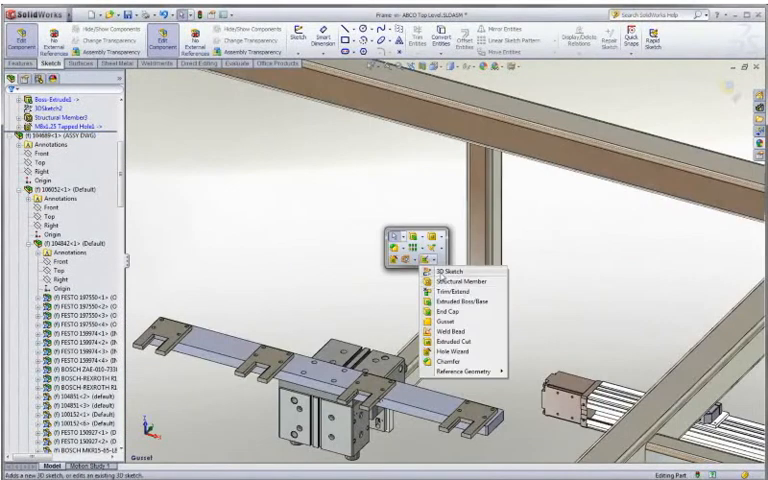
Step: Start a new 3D sketch on the frame for the next structural member
left_click(442, 322)
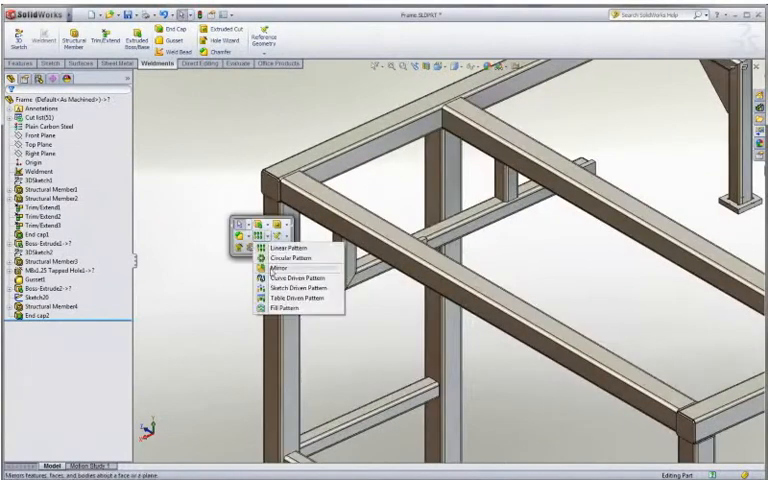
Step: Mirror earlier frame bodies across a plane, raising the cut list to 57 items
left_click(270, 268)
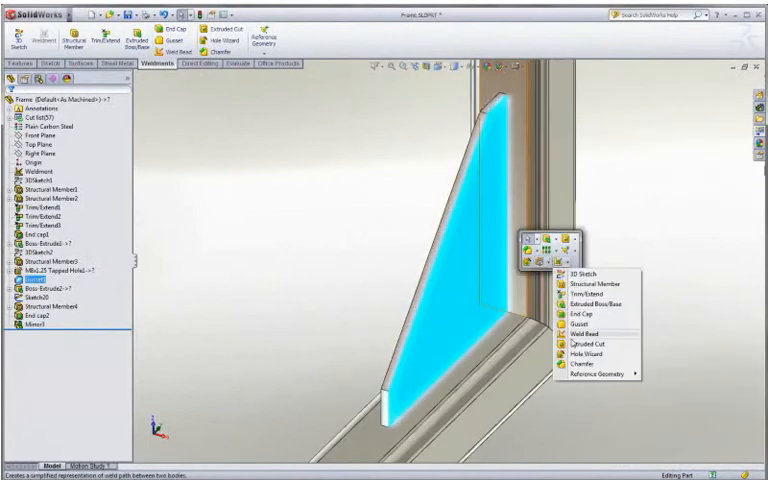
Step: Add a weld bead along the gusset edges
left_click(582, 321)
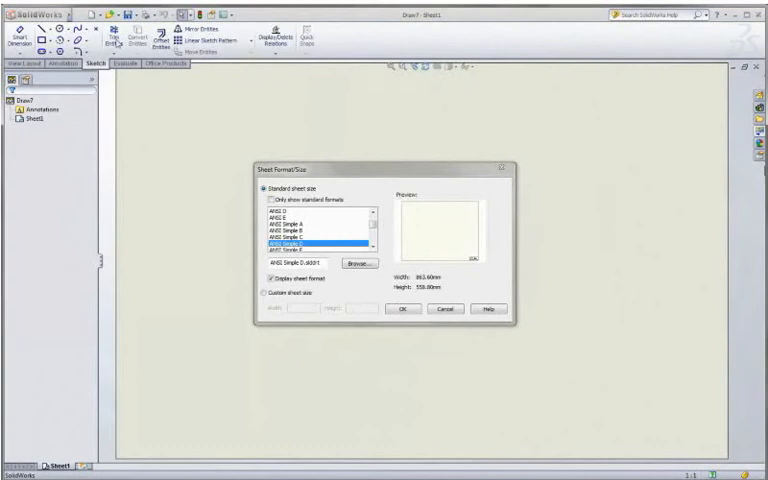
Step: Confirm the ANSI Simple D sheet, then place a projected frame view and an isometric view
left_click(402, 308)
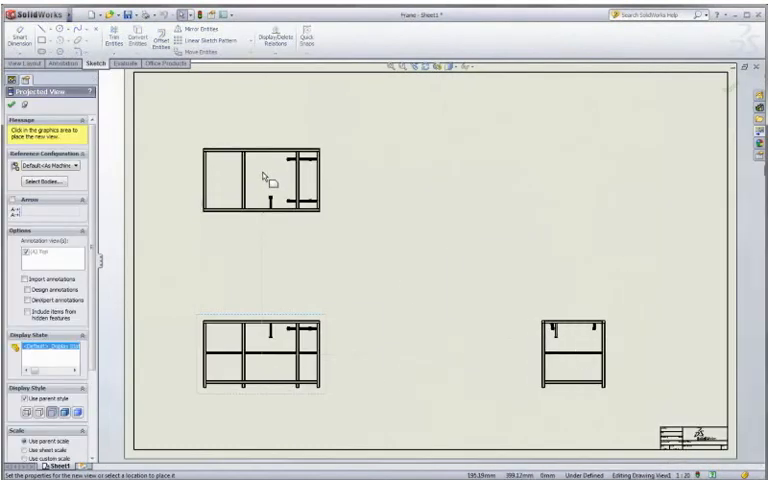
left_click(515, 200)
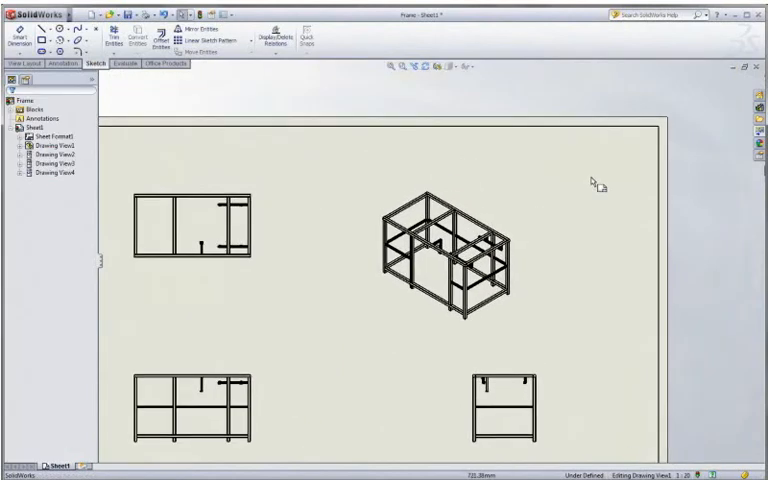
left_click(450, 255)
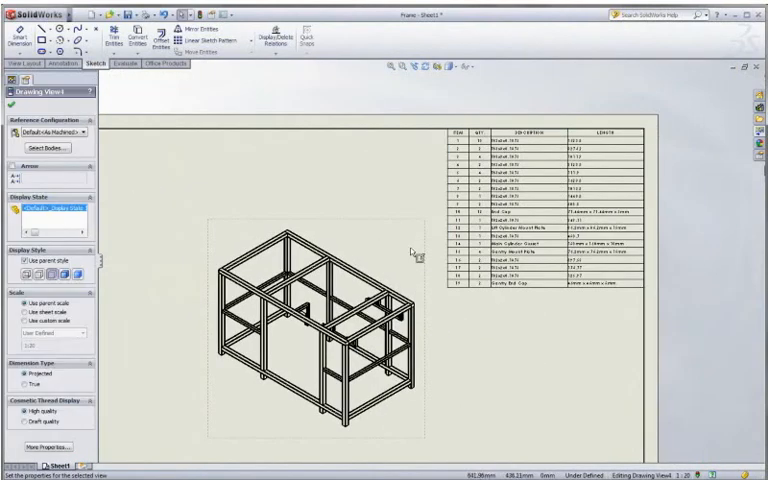
Step: Auto-balloon the isometric view, insert a weld table, and add entire-model dimensions to the views
right_click(412, 256)
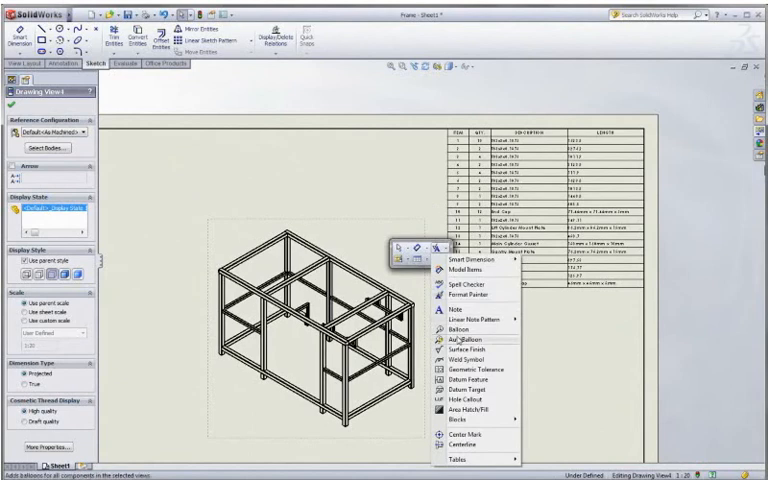
left_click(466, 344)
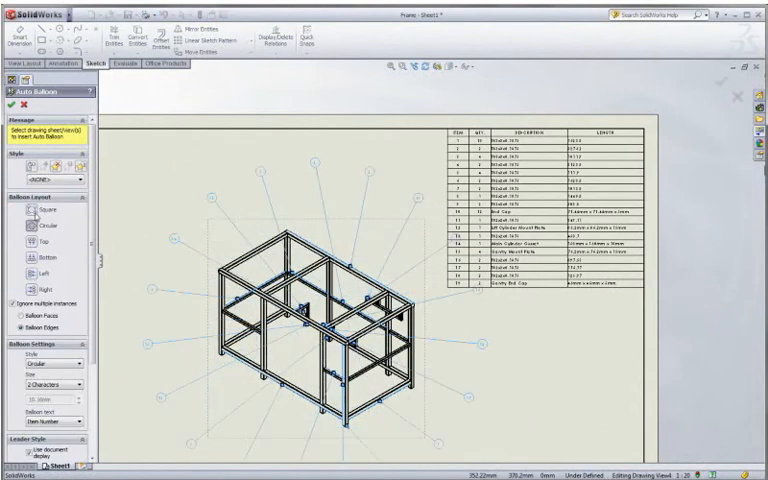
left_click(12, 107)
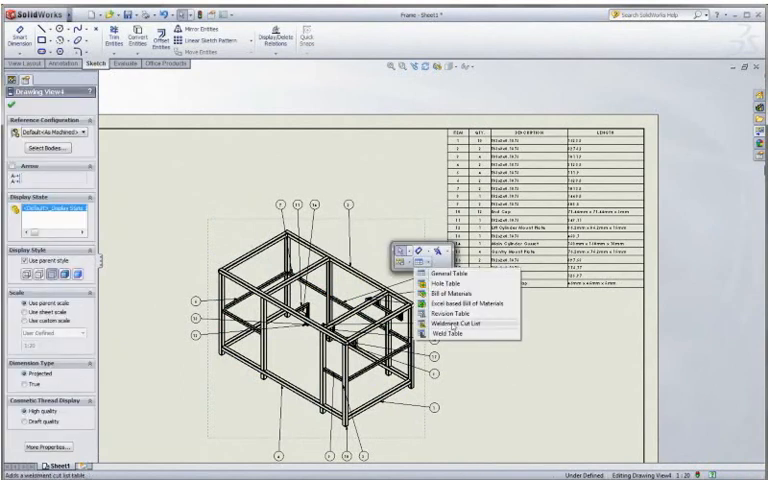
left_click(451, 323)
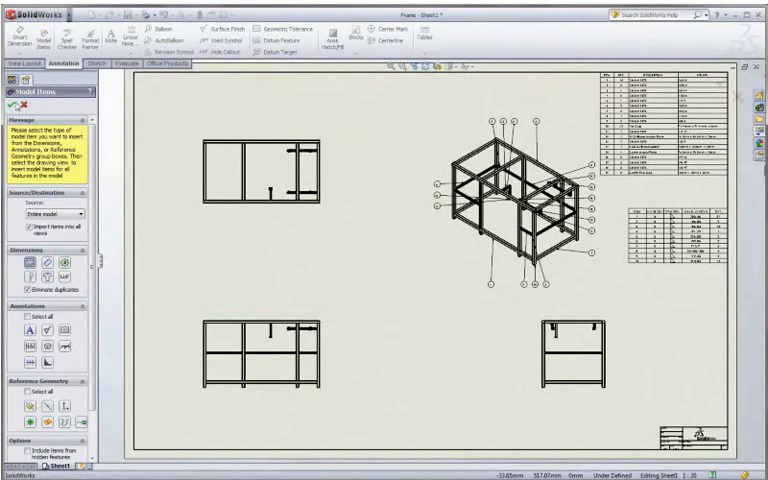
left_click(10, 78)
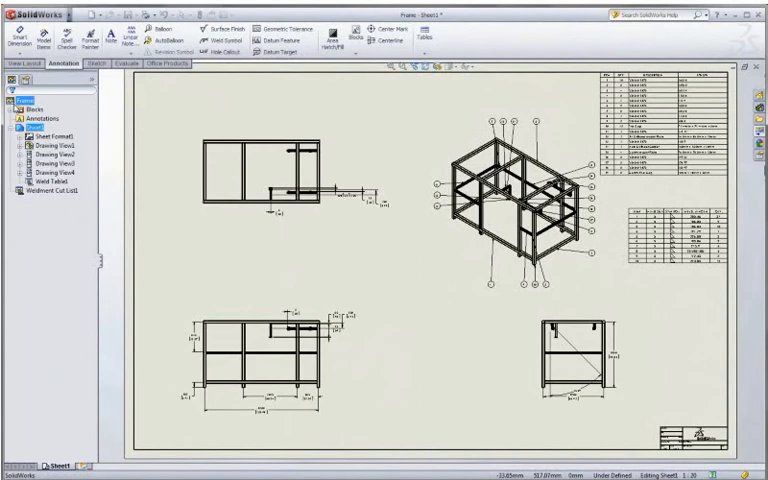